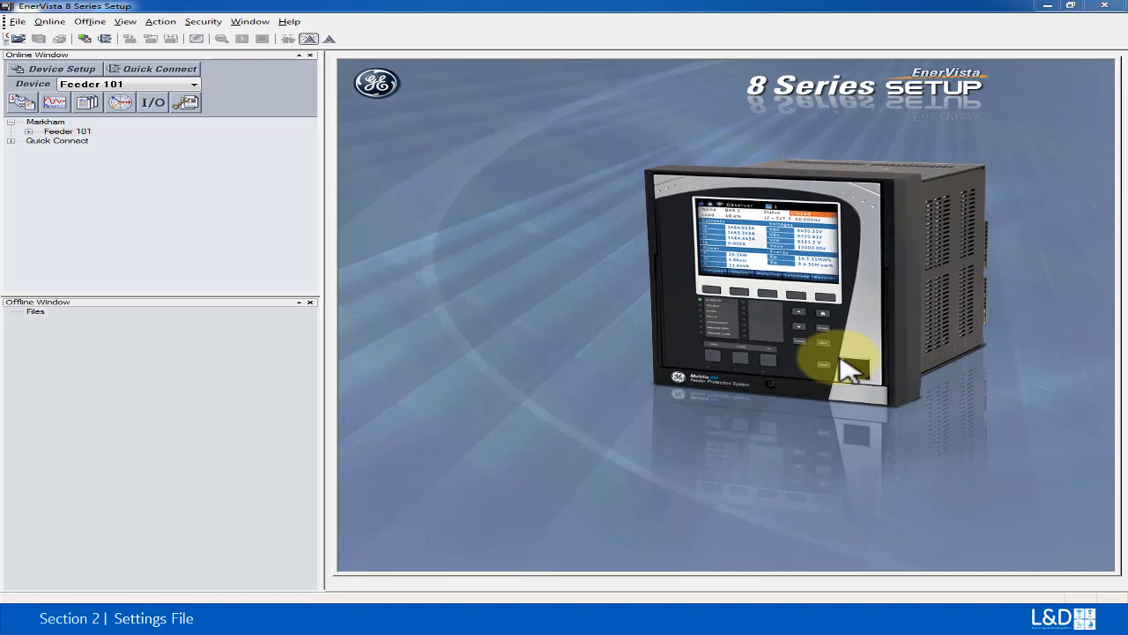
mouse_move(850, 369)
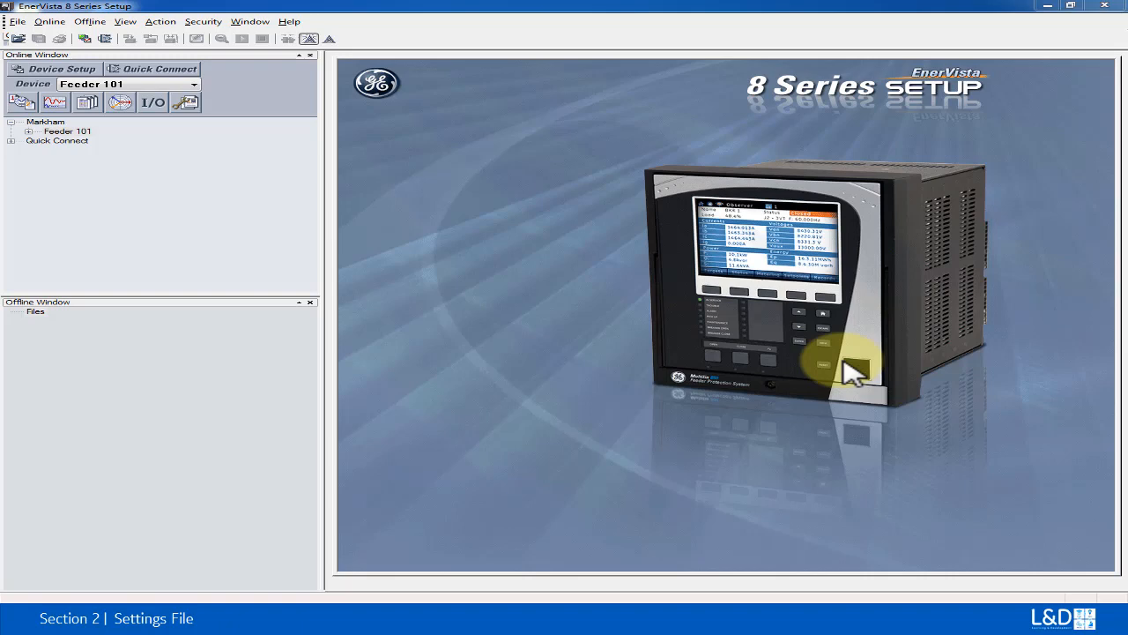
mouse_move(550, 326)
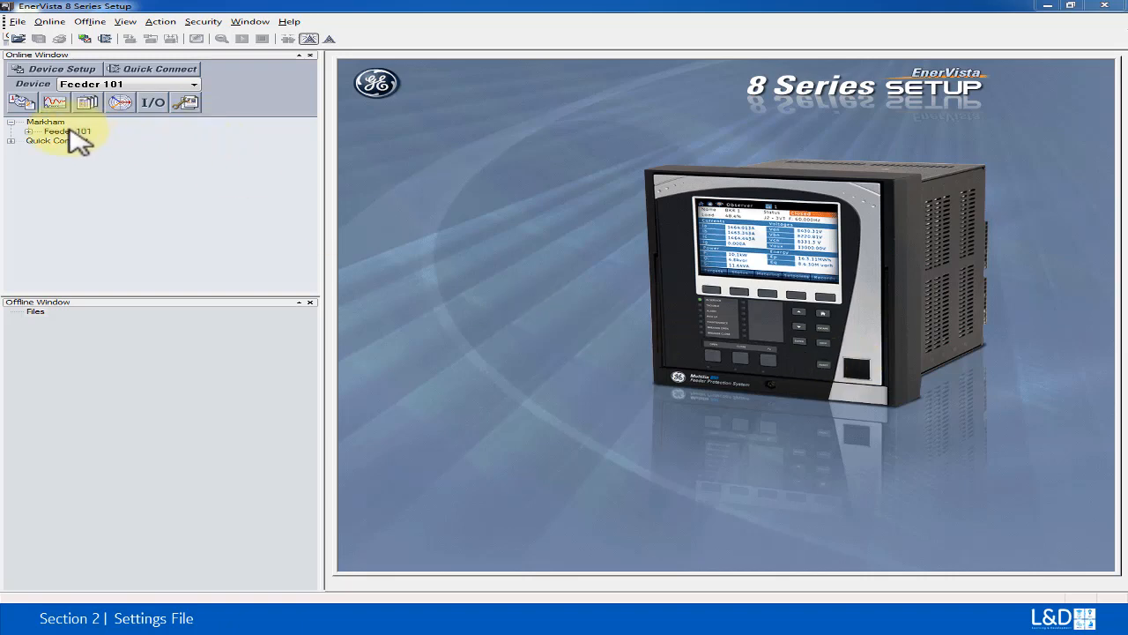
Select the Feeder 101 relay under the Markham site in the Online Window tree
left_click(56, 131)
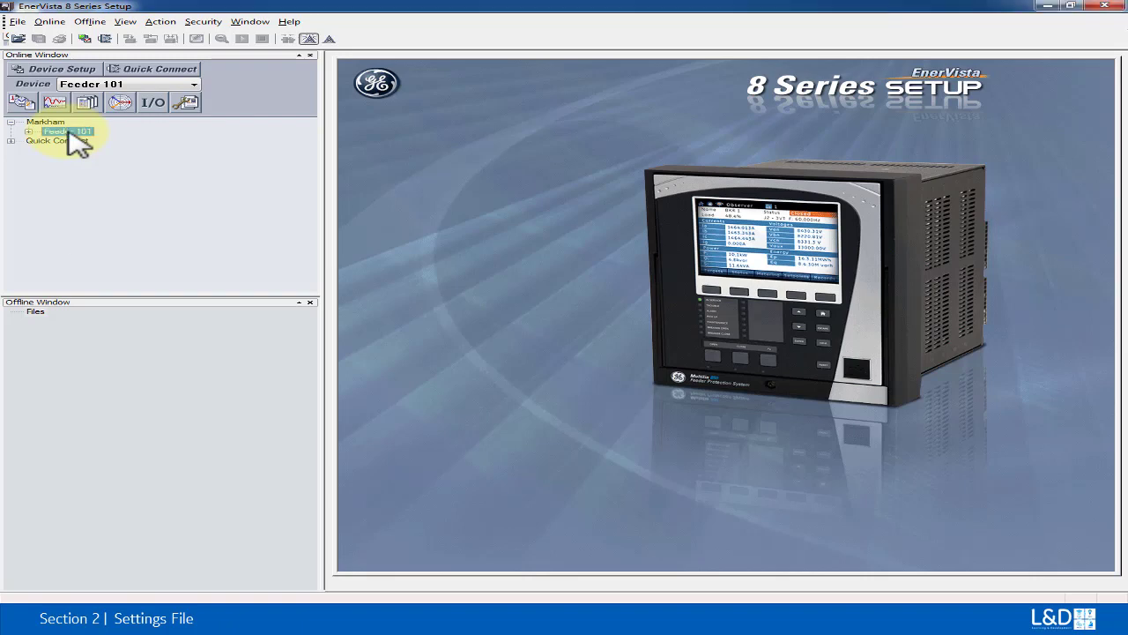
Start Read Device Settings on Feeder 101, bringing up the Select Target File dialog
right_click(56, 130)
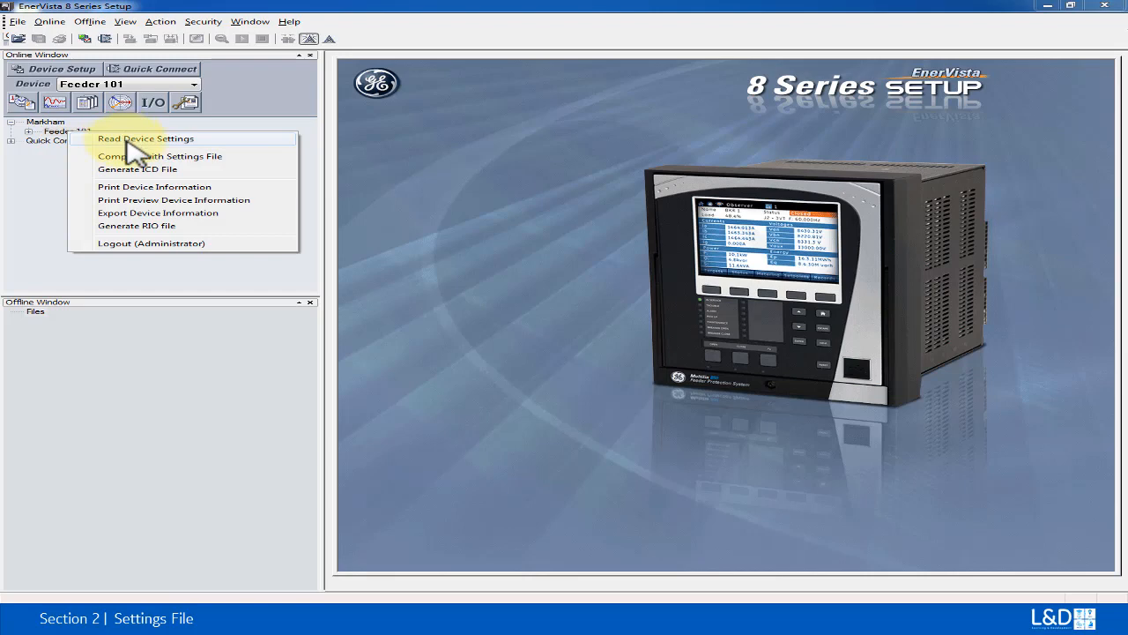
left_click(144, 137)
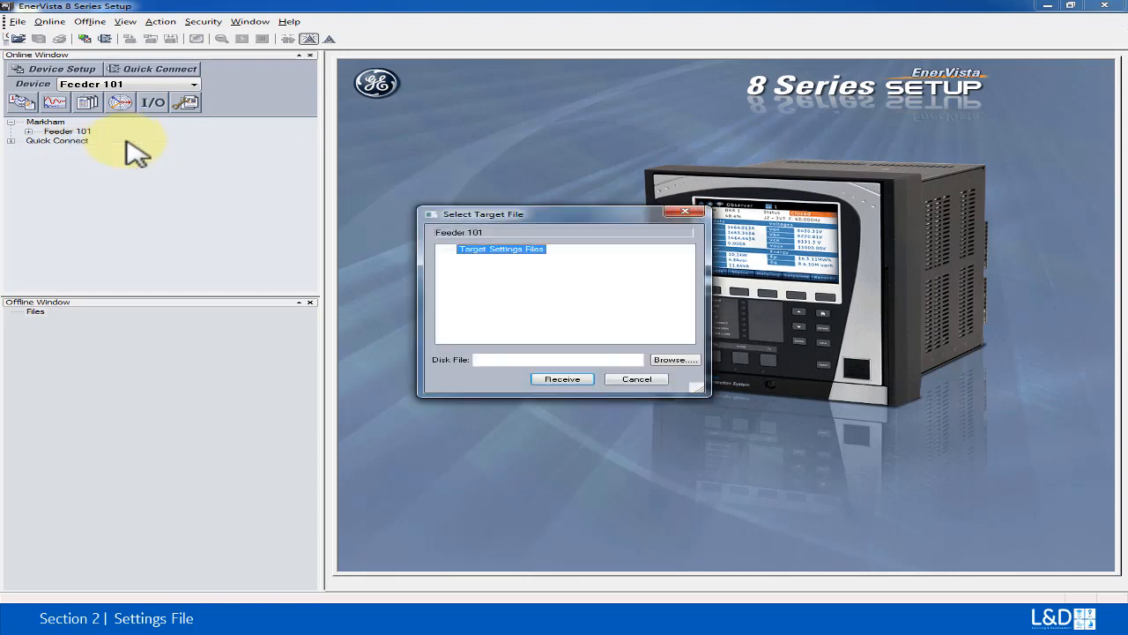
mouse_move(338, 220)
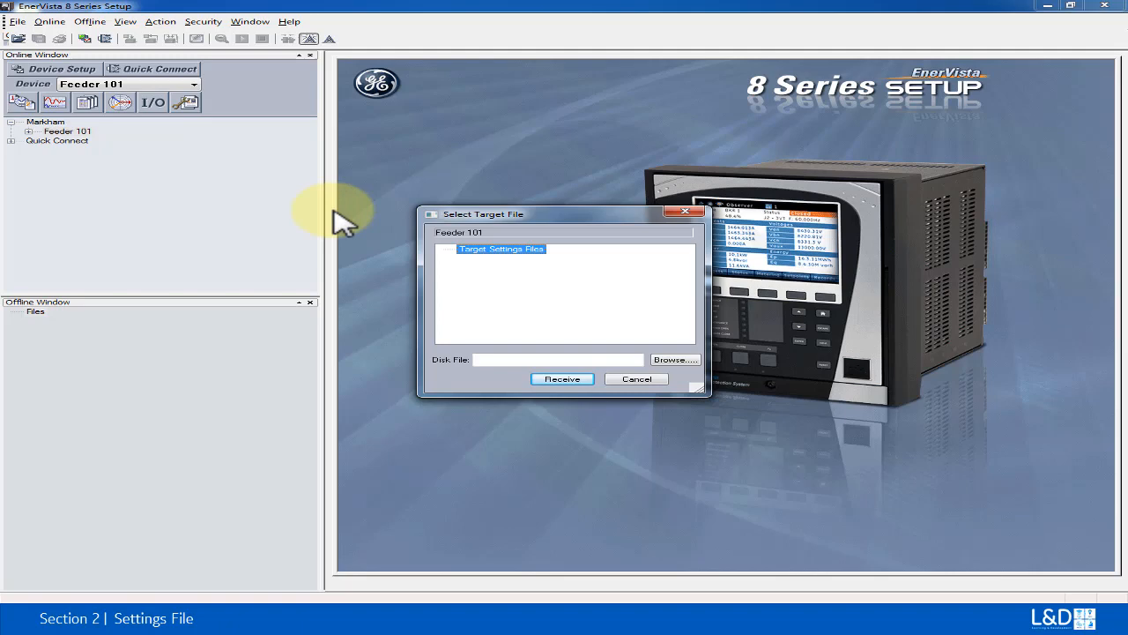
mouse_move(659, 342)
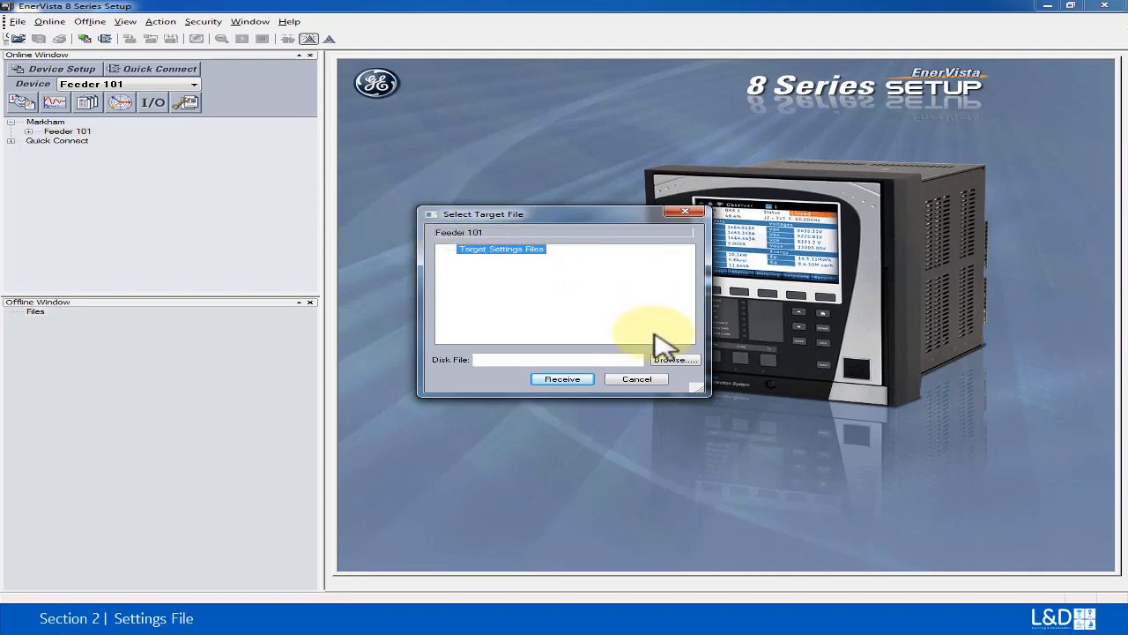
Browse to the 8SeriesPC Data folder and set Feeder101 as the target file name
left_click(675, 359)
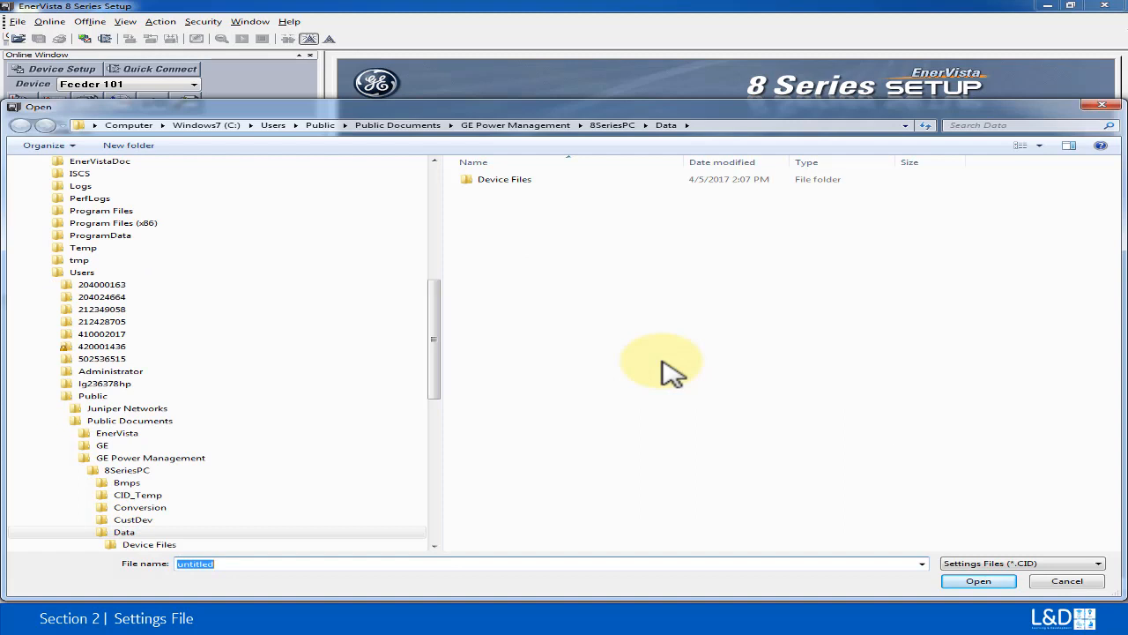
mouse_move(449, 243)
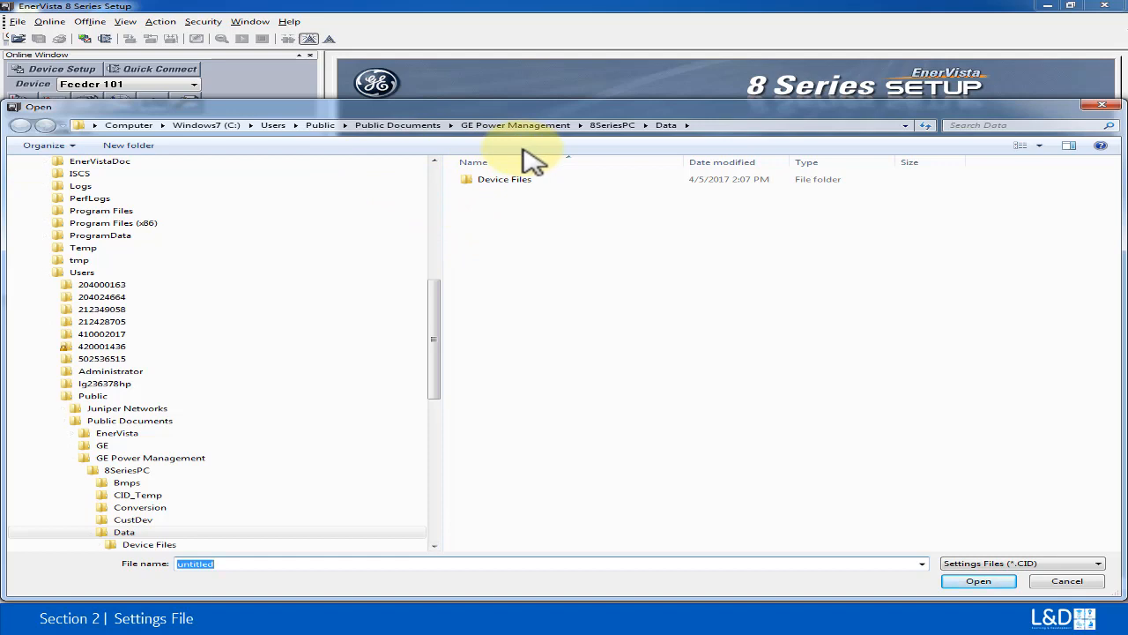
mouse_move(564, 155)
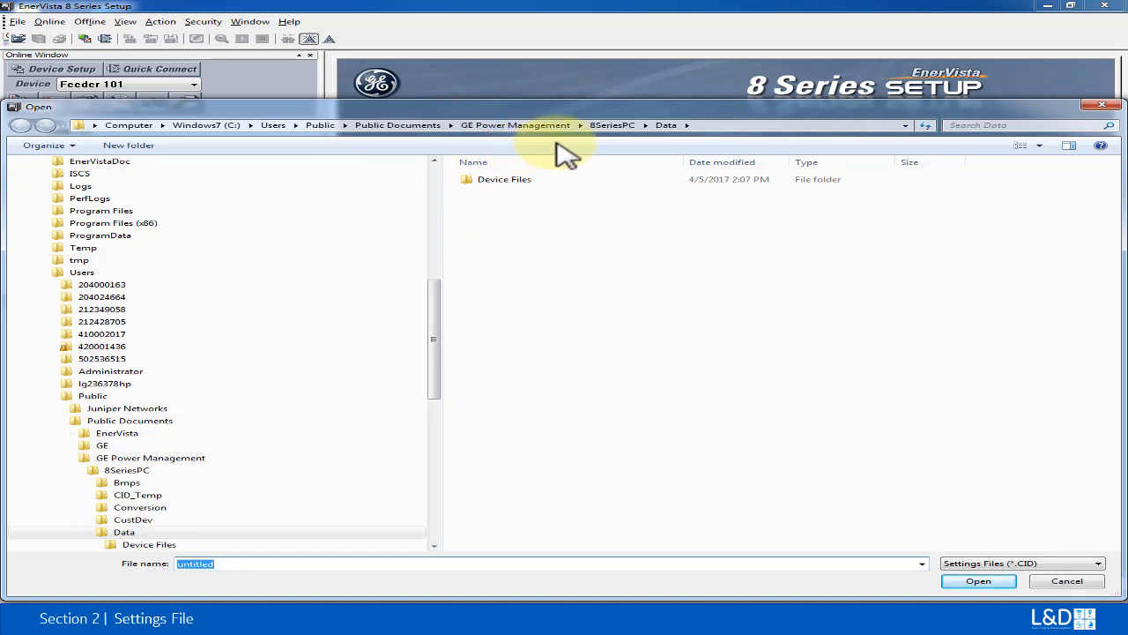
mouse_move(639, 155)
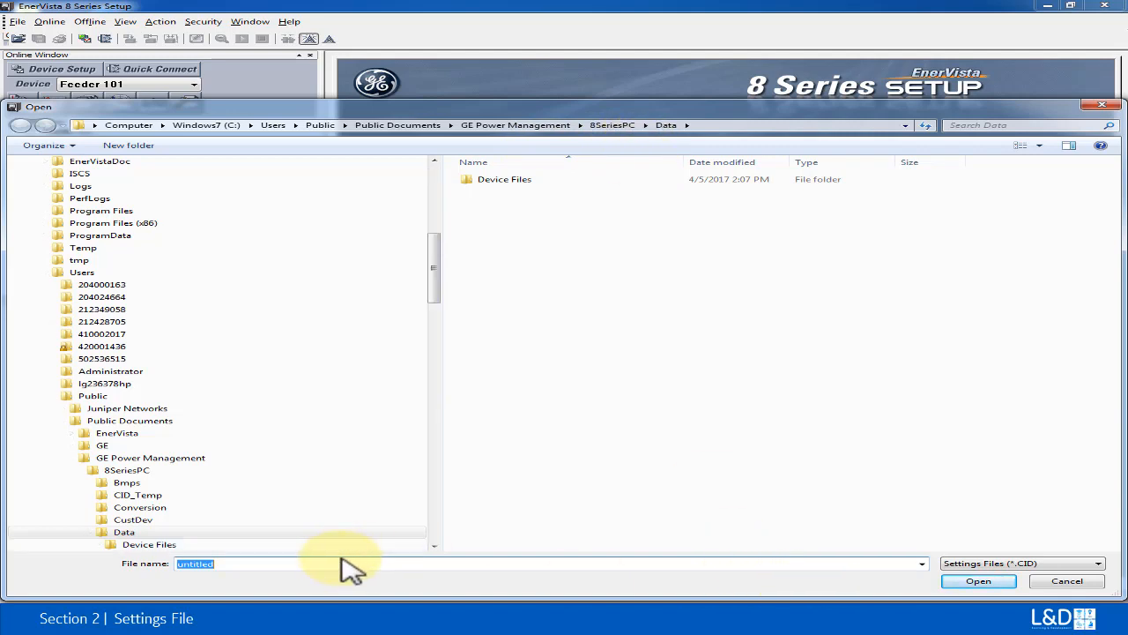
type("Feeder101")
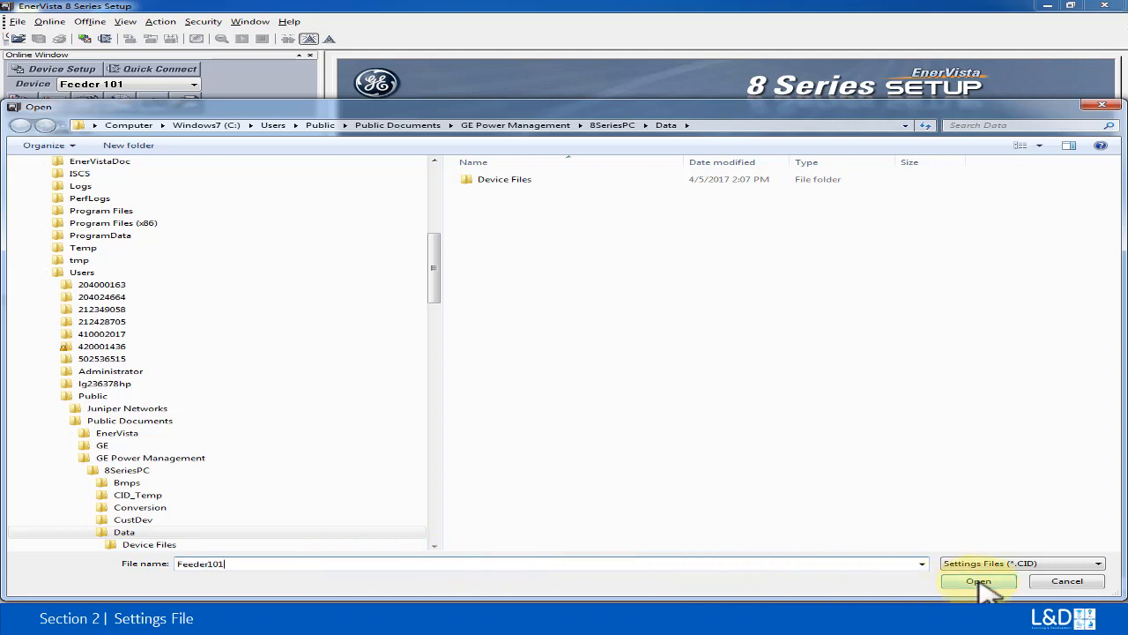
left_click(976, 582)
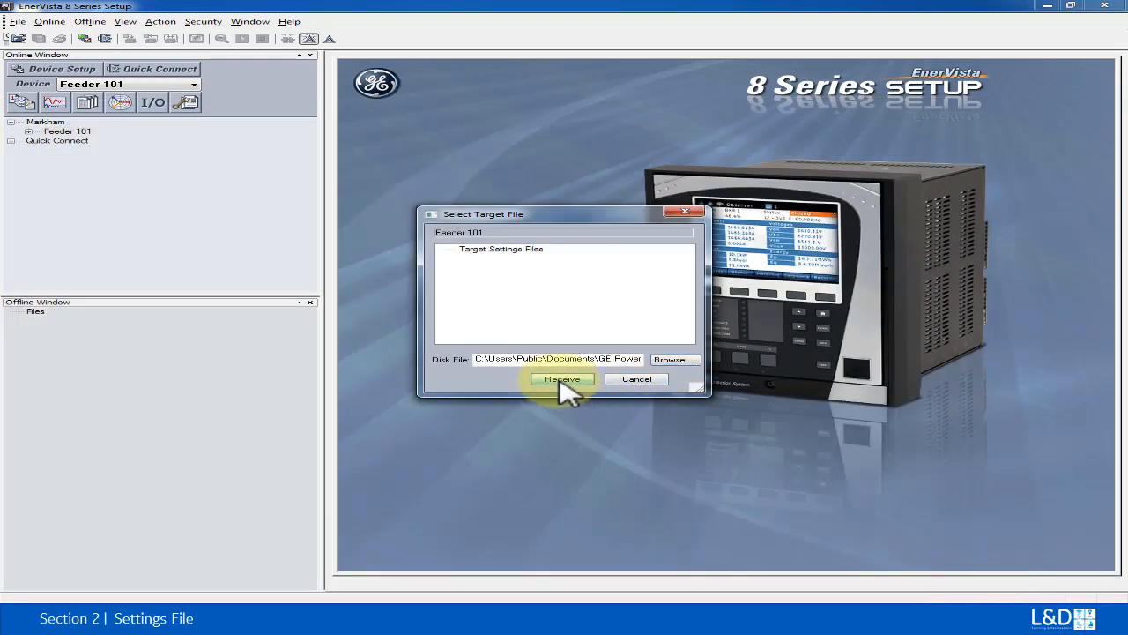
Receive the relay settings into Feeder101.CID so it appears among the offline files
left_click(561, 379)
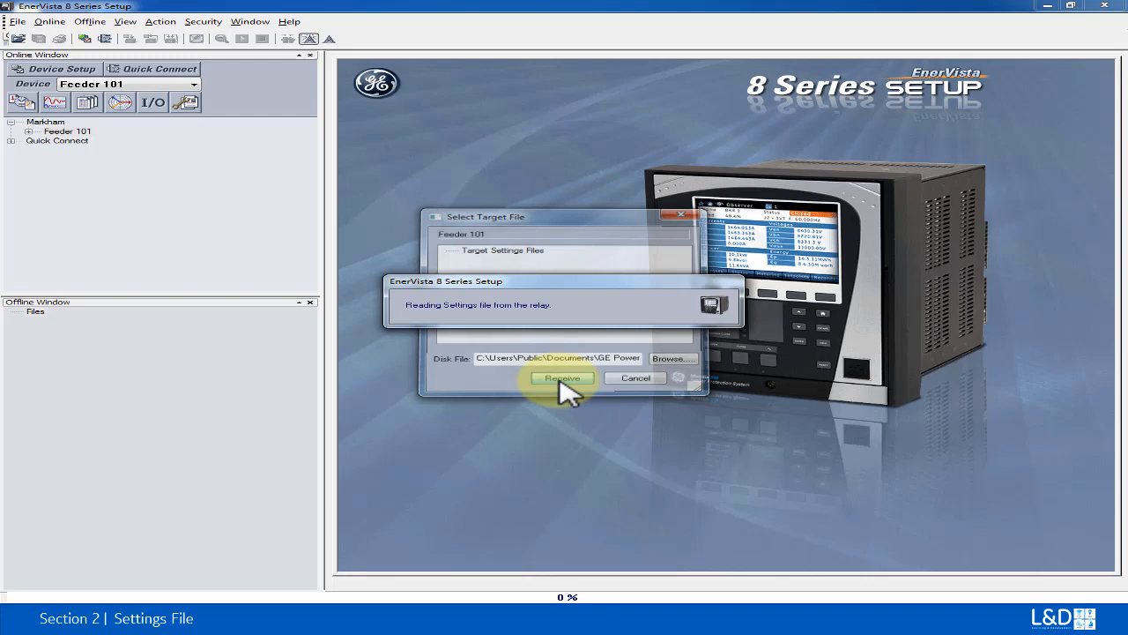
left_click(561, 377)
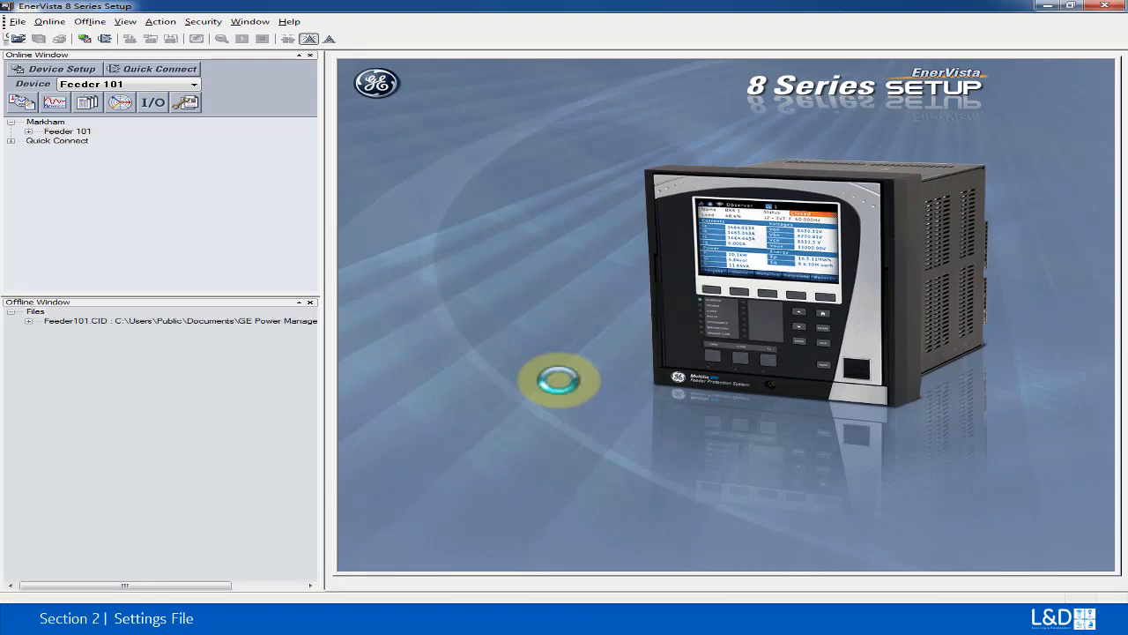
mouse_move(150, 338)
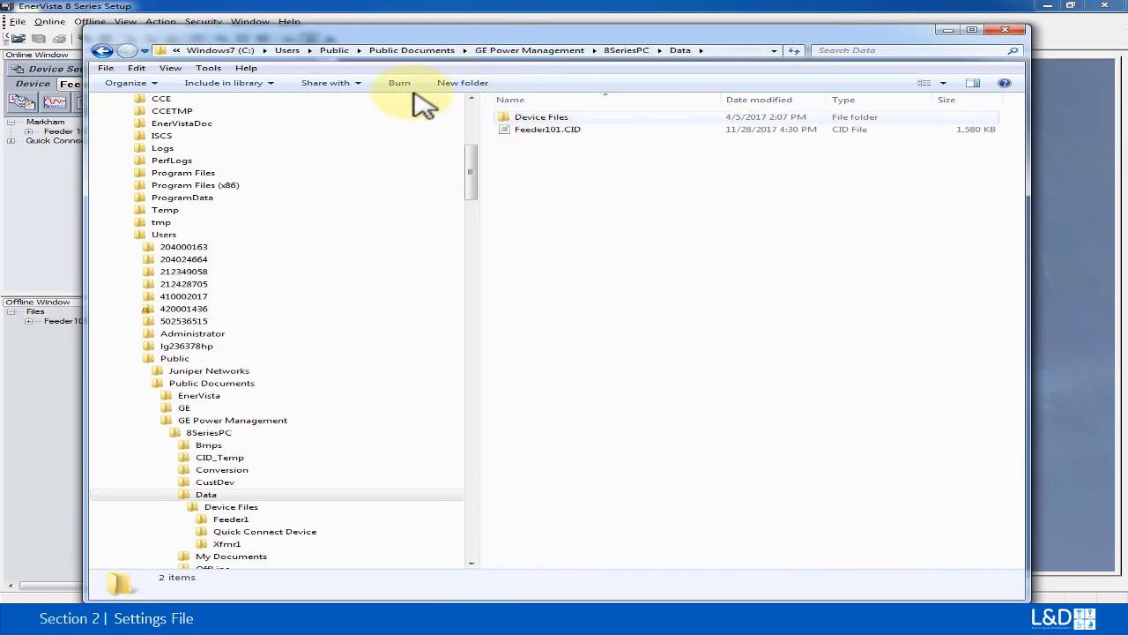
mouse_move(547, 70)
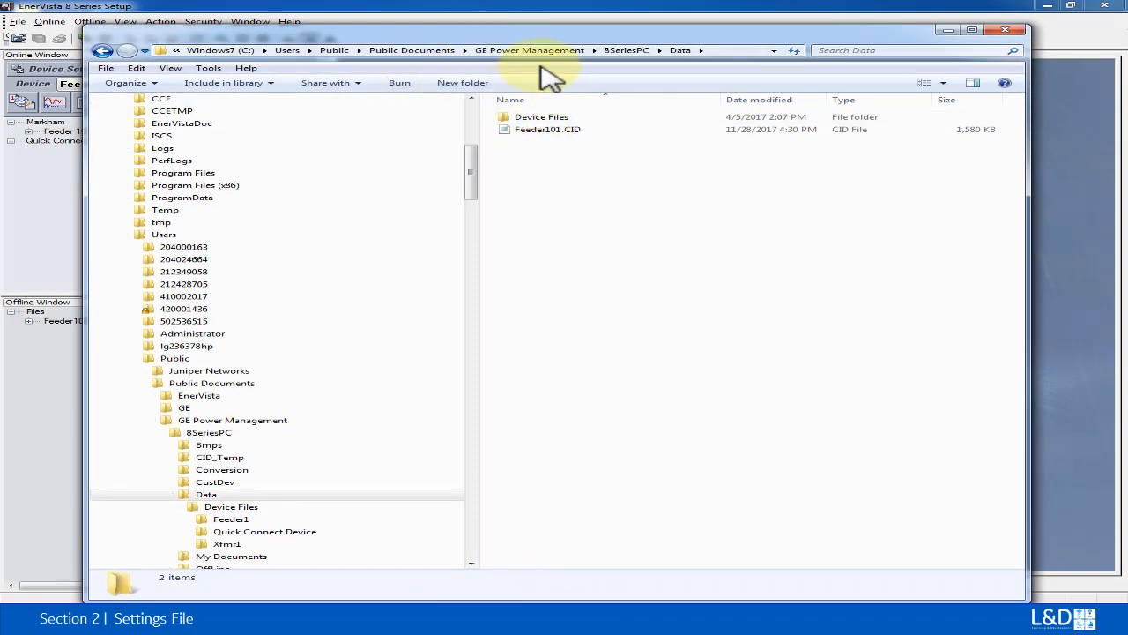
mouse_move(613, 74)
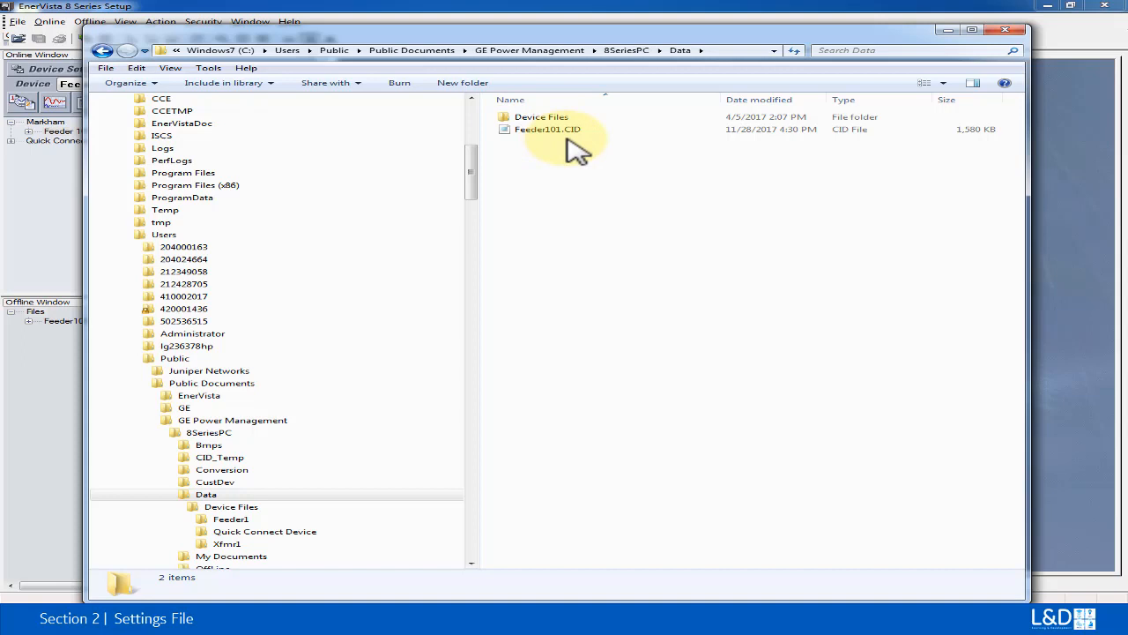
mouse_move(925, 53)
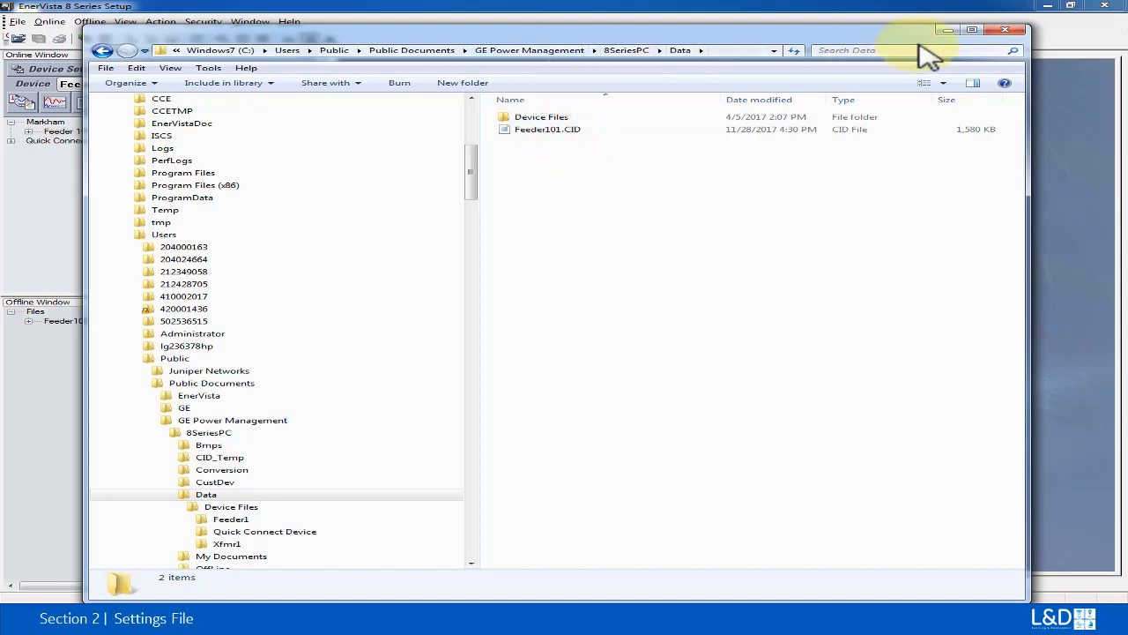
mouse_move(935, 44)
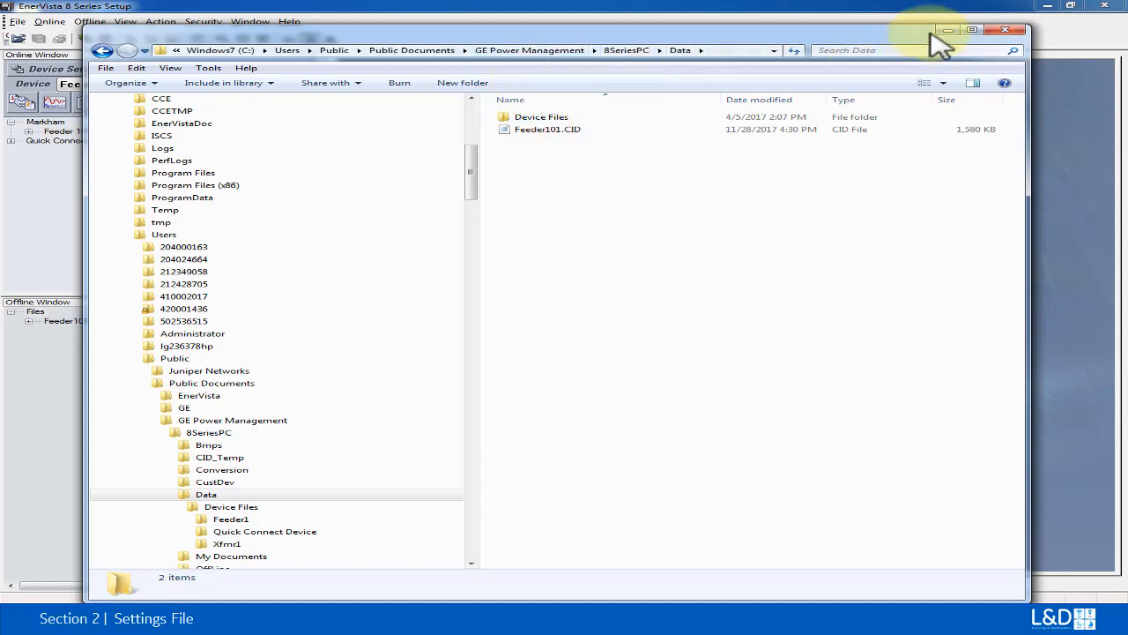